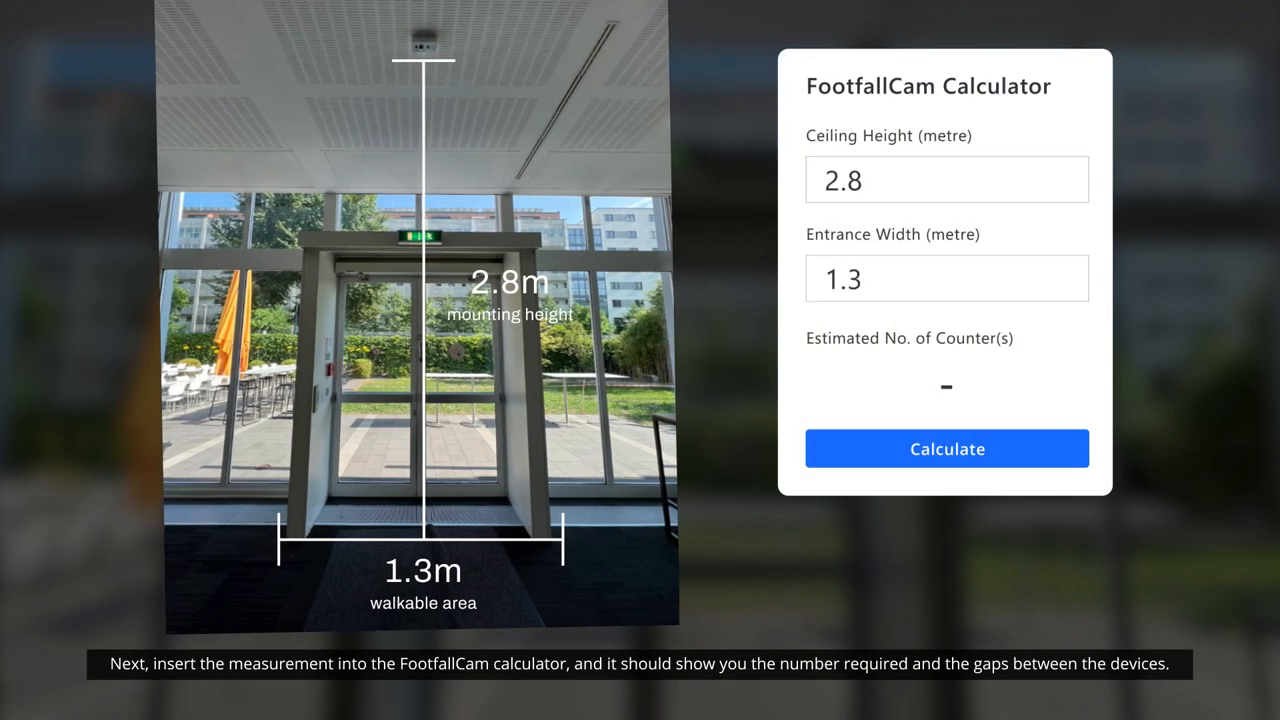
Step: Calculate the counters needed for a 2.8 m ceiling and 1.3 m entrance
left_click(946, 448)
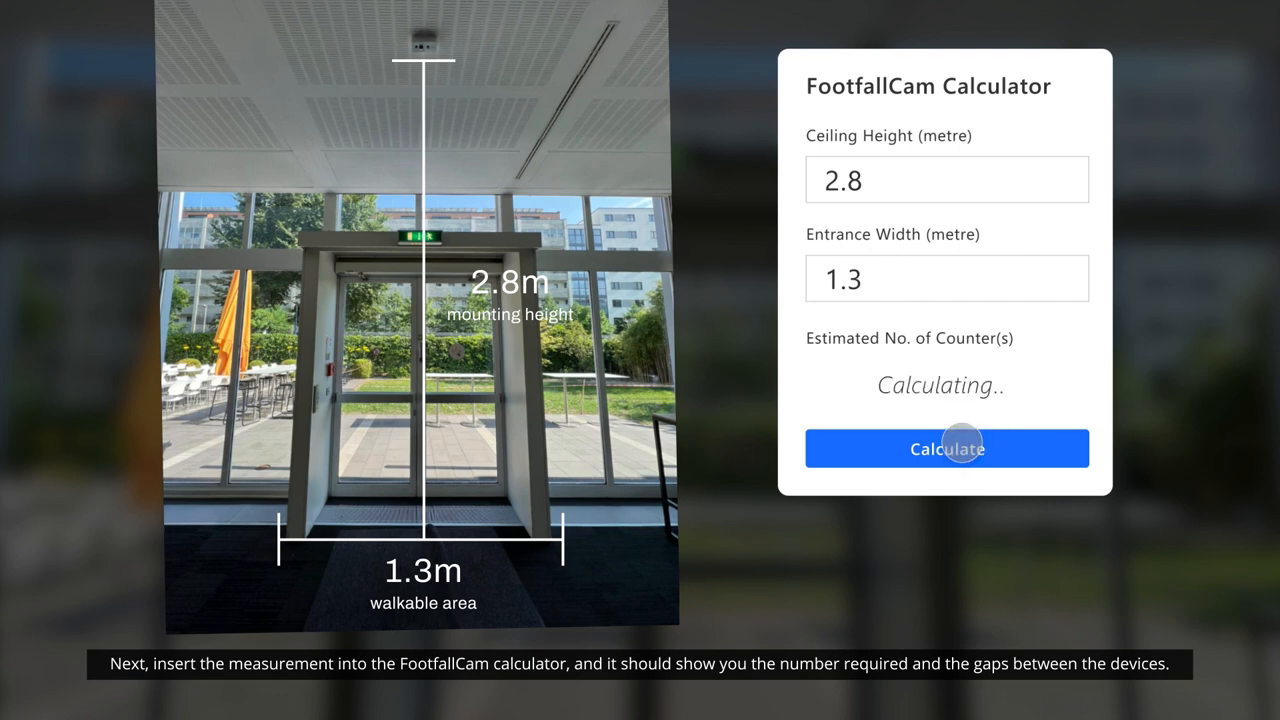
left_click(946, 448)
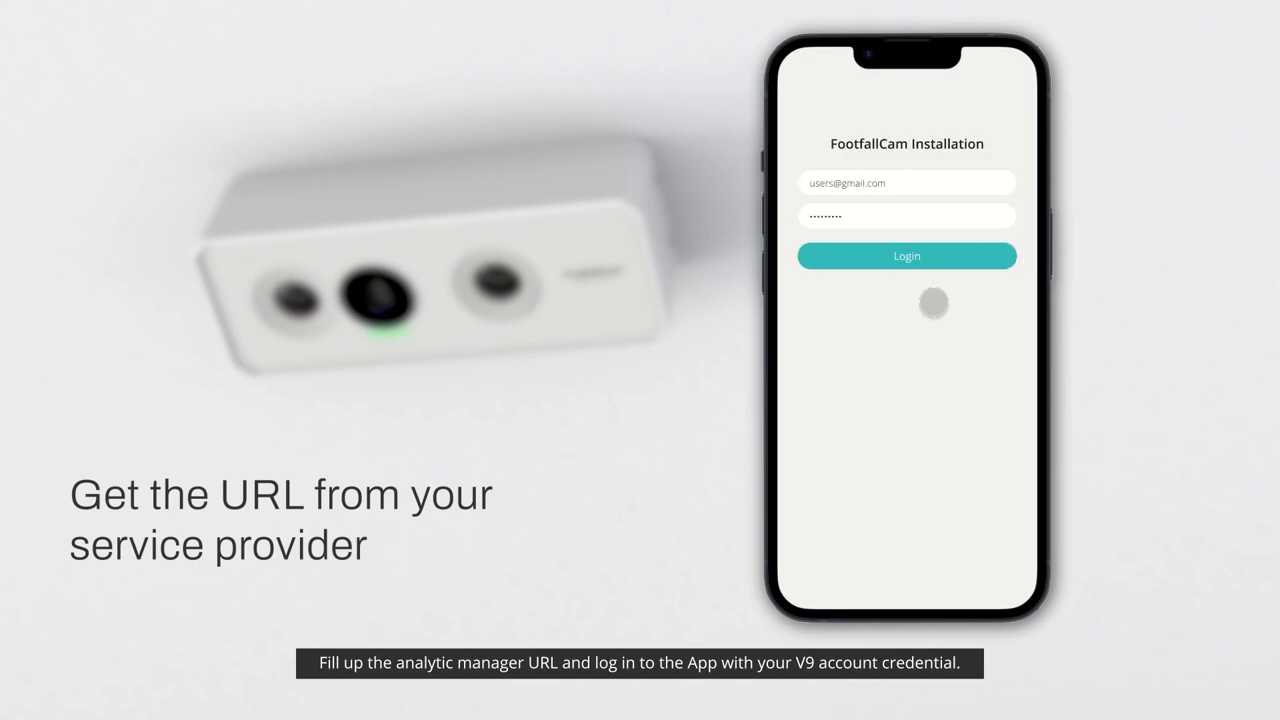
Step: Log in, search via Bluetooth, and open Device 01's setup
left_click(906, 255)
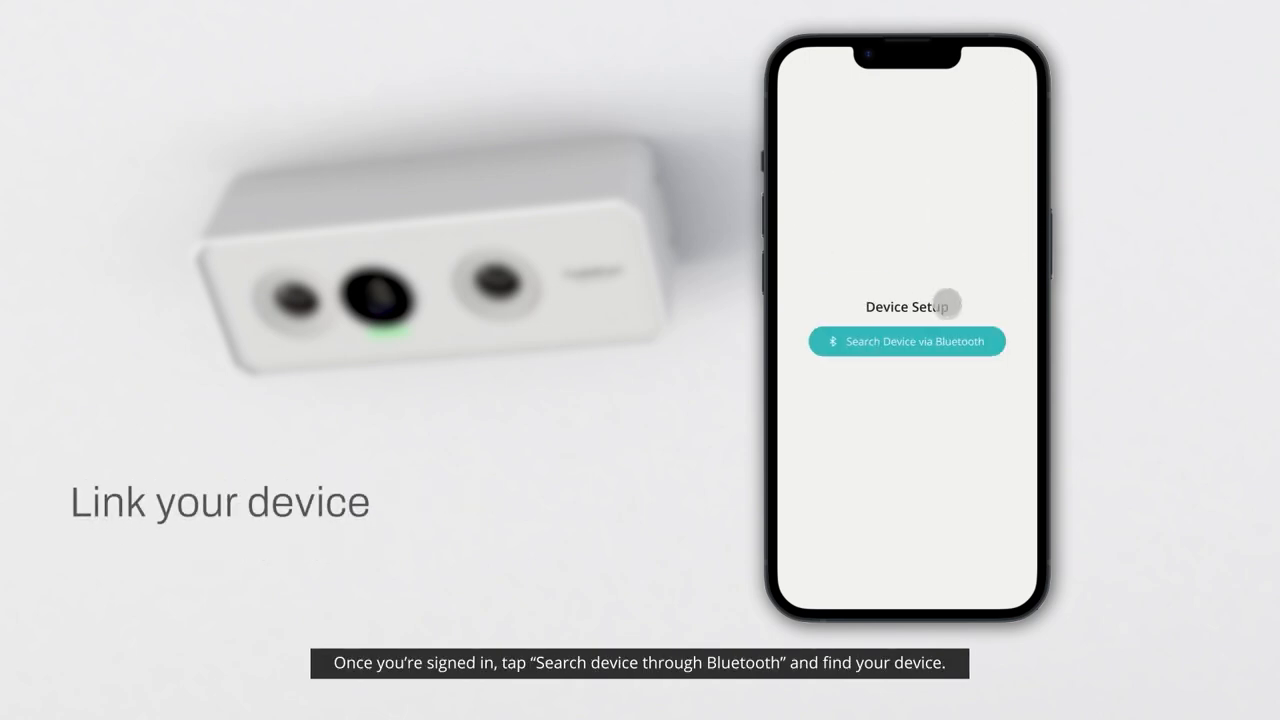
left_click(906, 341)
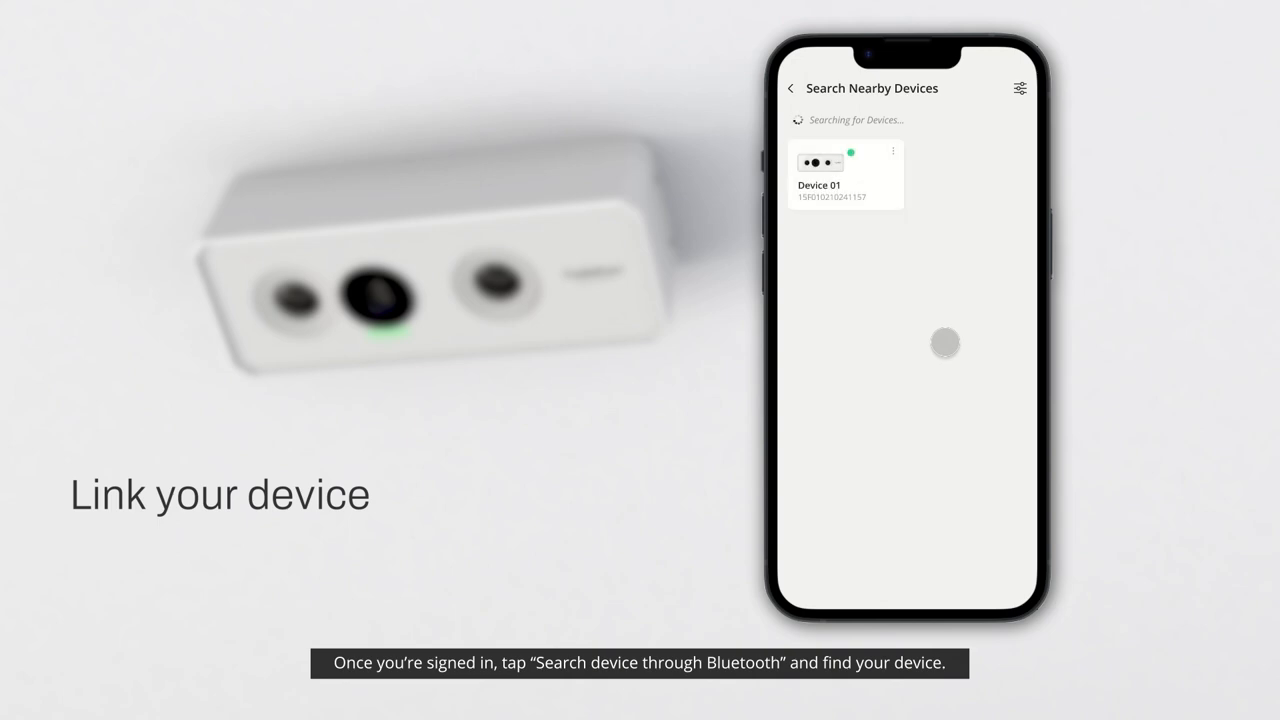
left_click(845, 174)
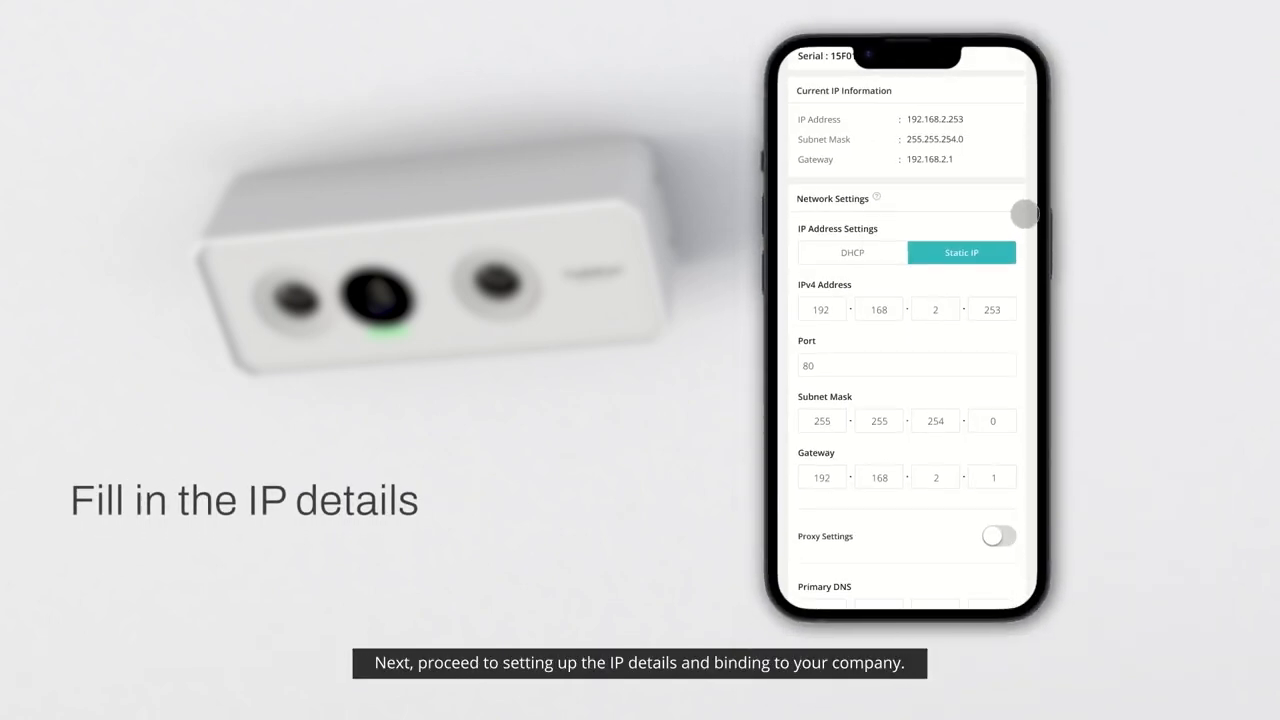
Step: Confirm the DNS and Setup Wizard Login settings and finish with Done
scroll("down", 3)
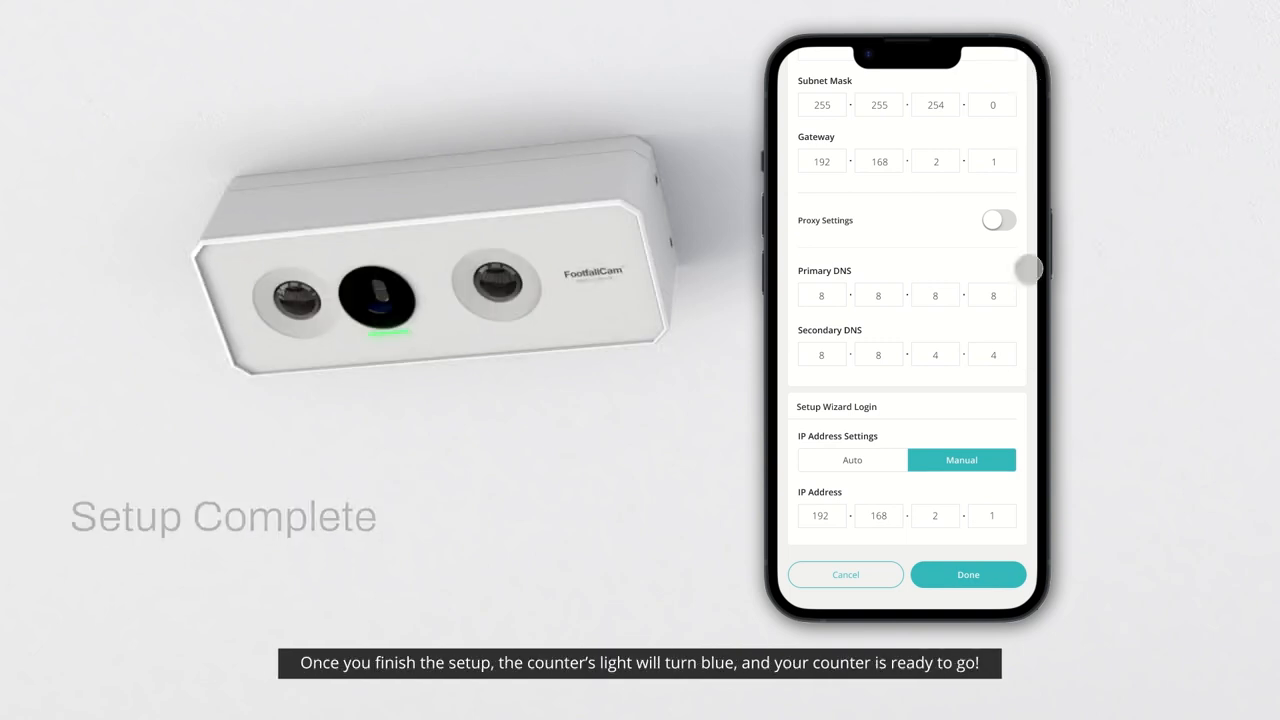
left_click(966, 574)
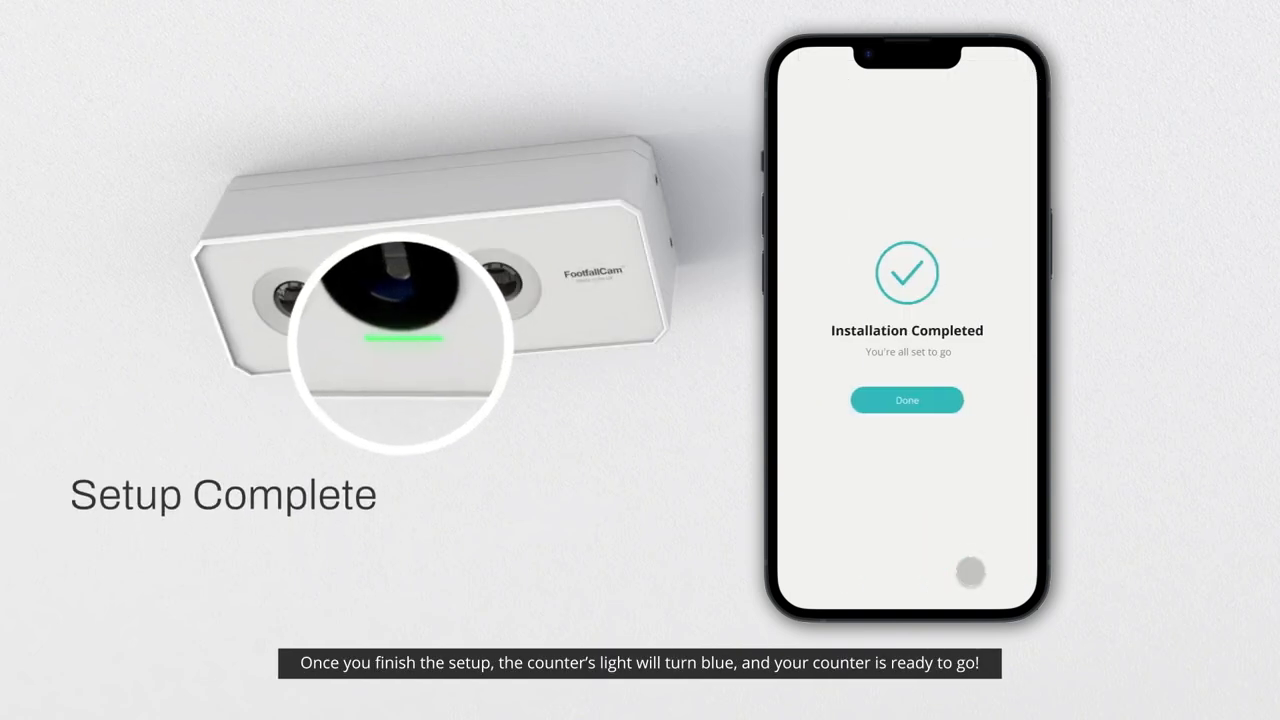